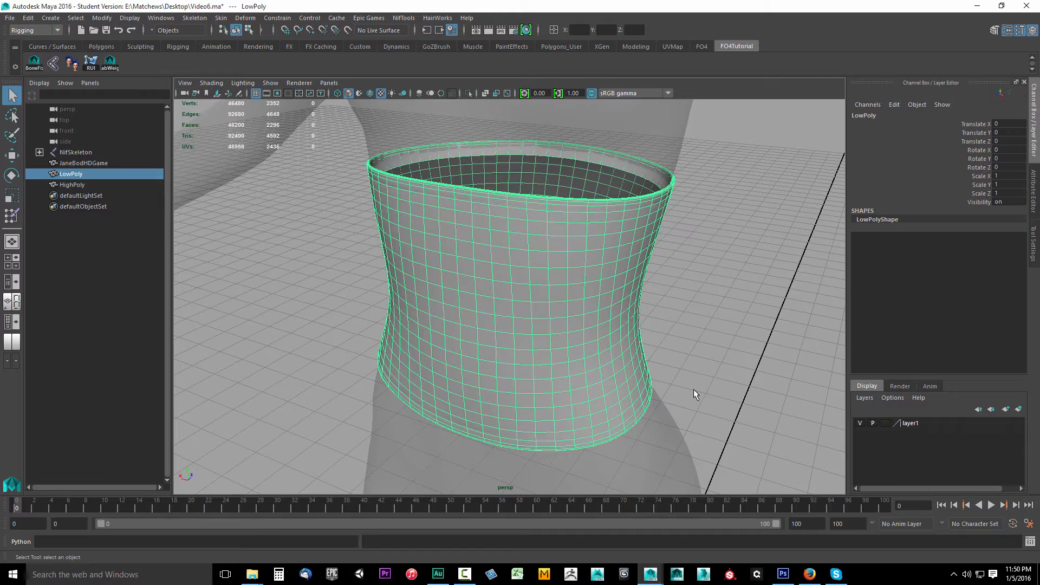
- Hide the HighPoly waist mesh so only the low-poly waist stays visible
left_click(72, 184)
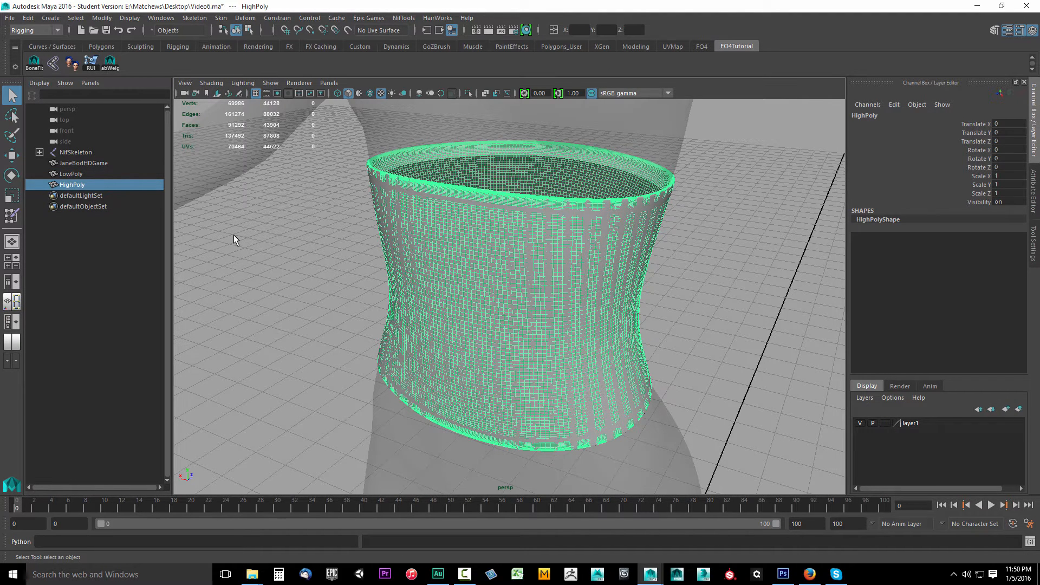
key("ctrl+h")
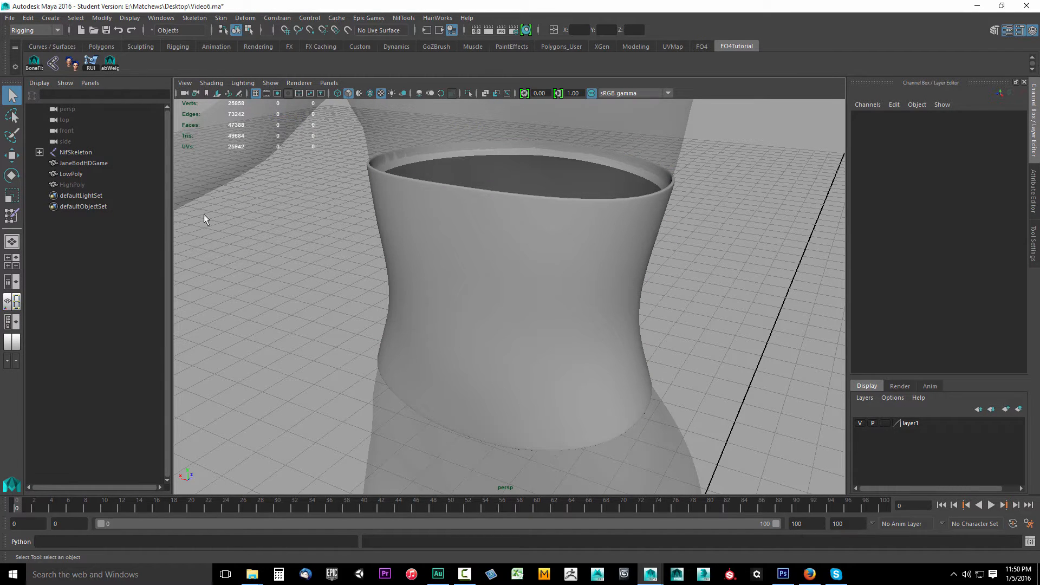
mouse_move(763, 266)
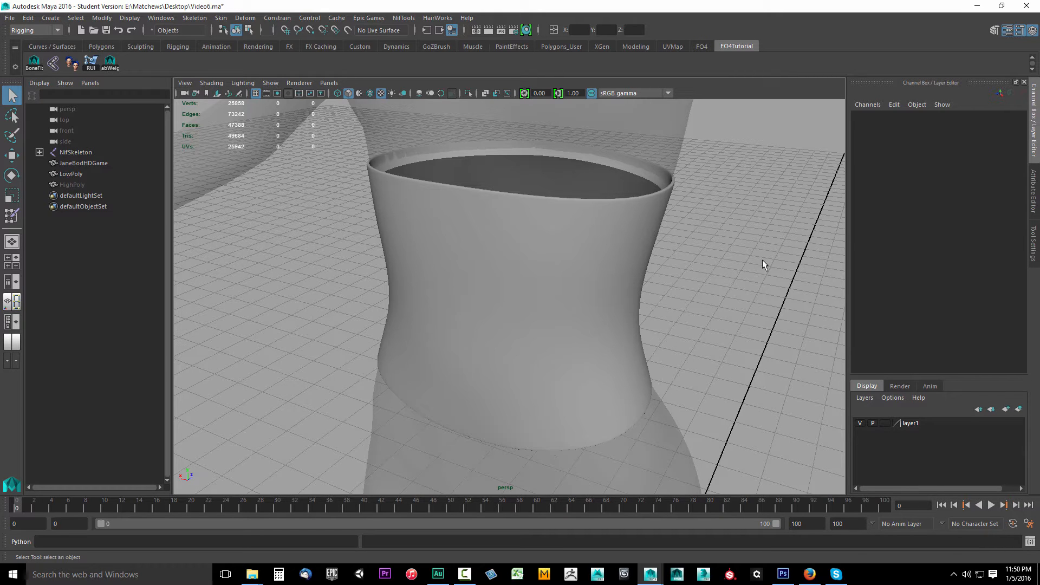
- Frame the JaneBodHDGame body in the viewport, then clear the selection
left_click(84, 163)
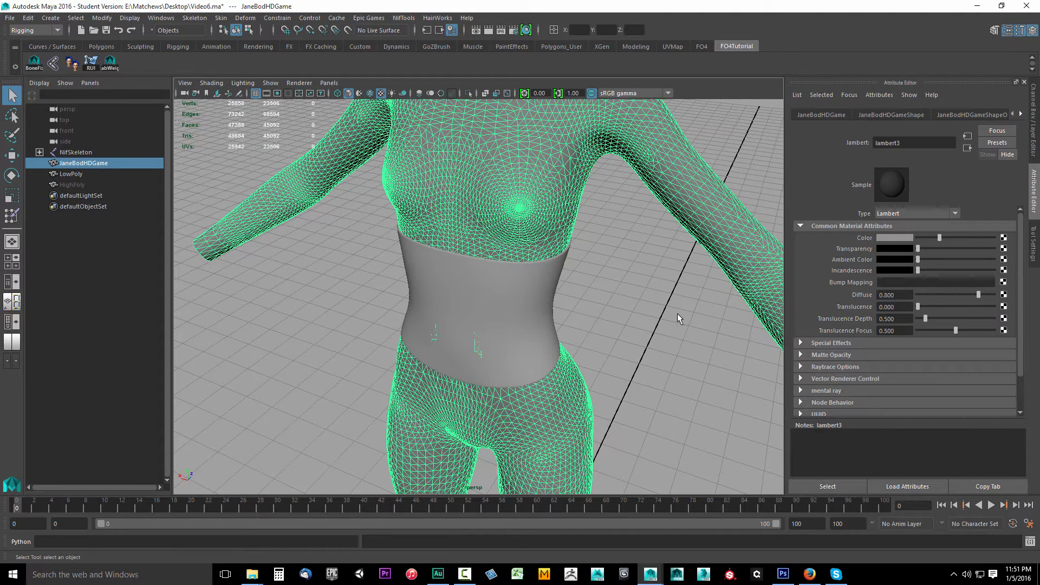
left_click(72, 174)
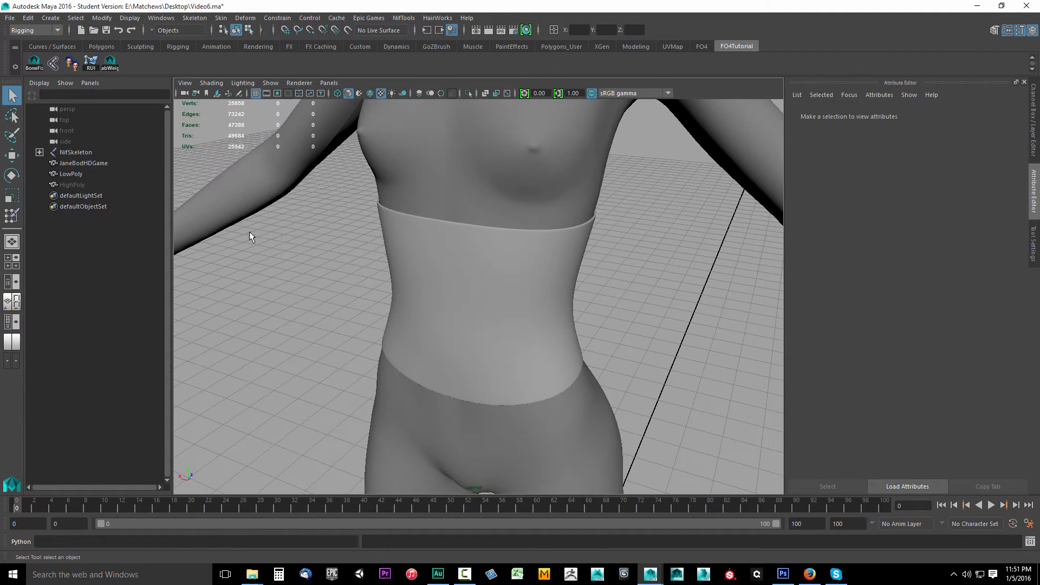
- Bind the LowPoly waist to NifSkeleton with closest-distance binding and max 4 influences
left_click(71, 173)
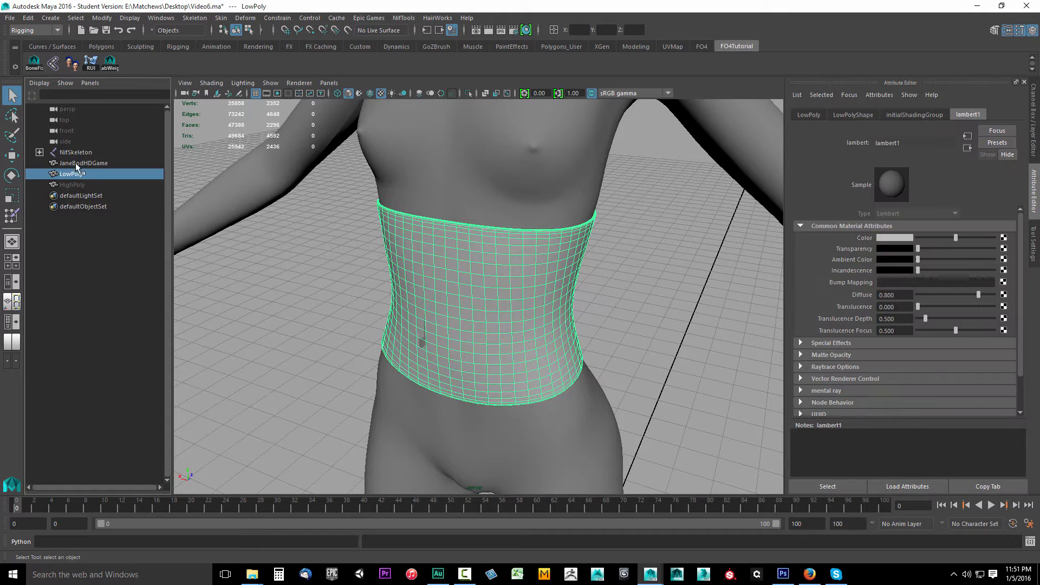
left_click(75, 152)
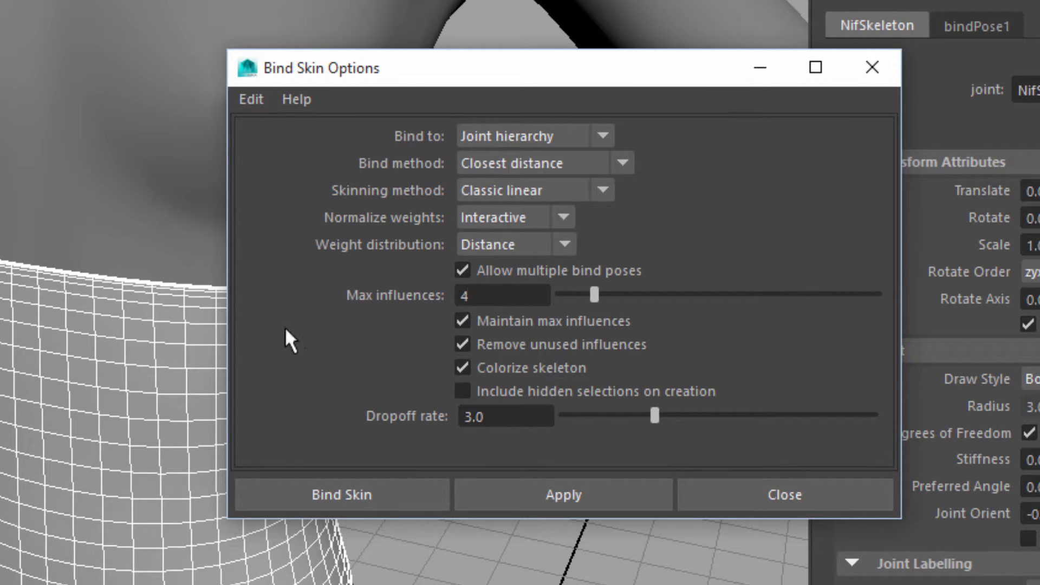
mouse_move(503, 295)
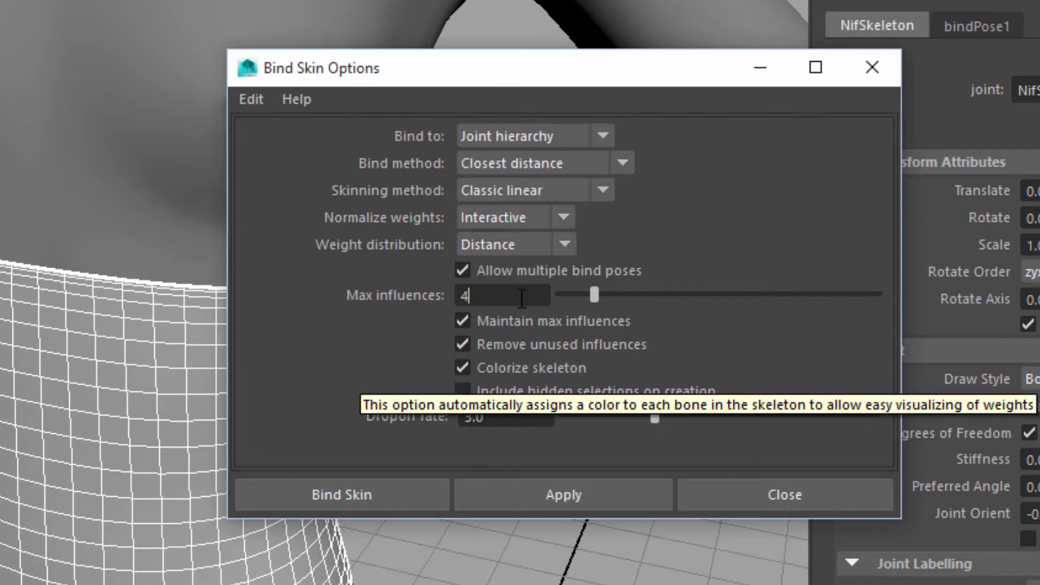
mouse_move(484, 278)
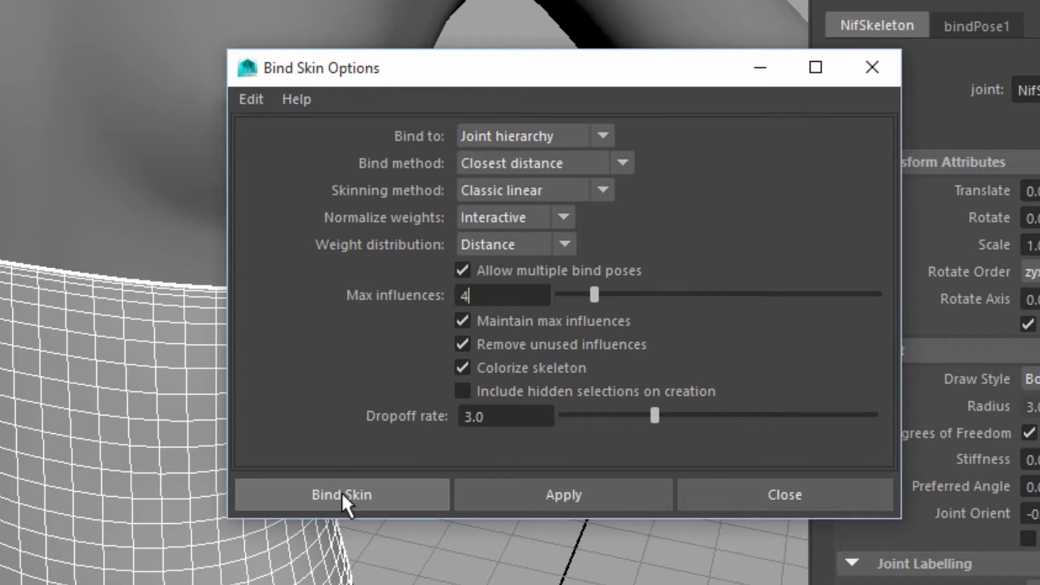
left_click(341, 494)
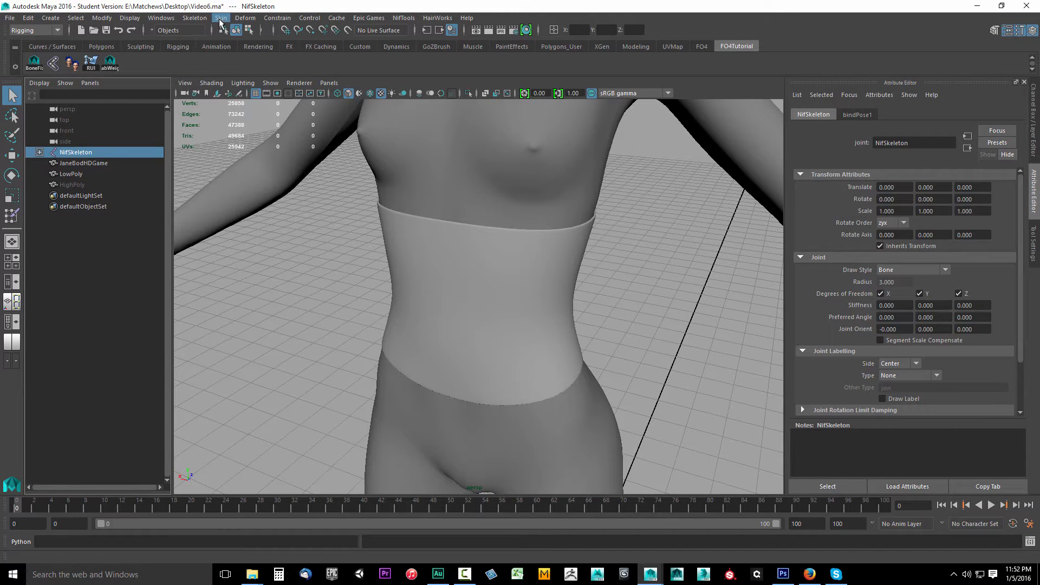
left_click(220, 18)
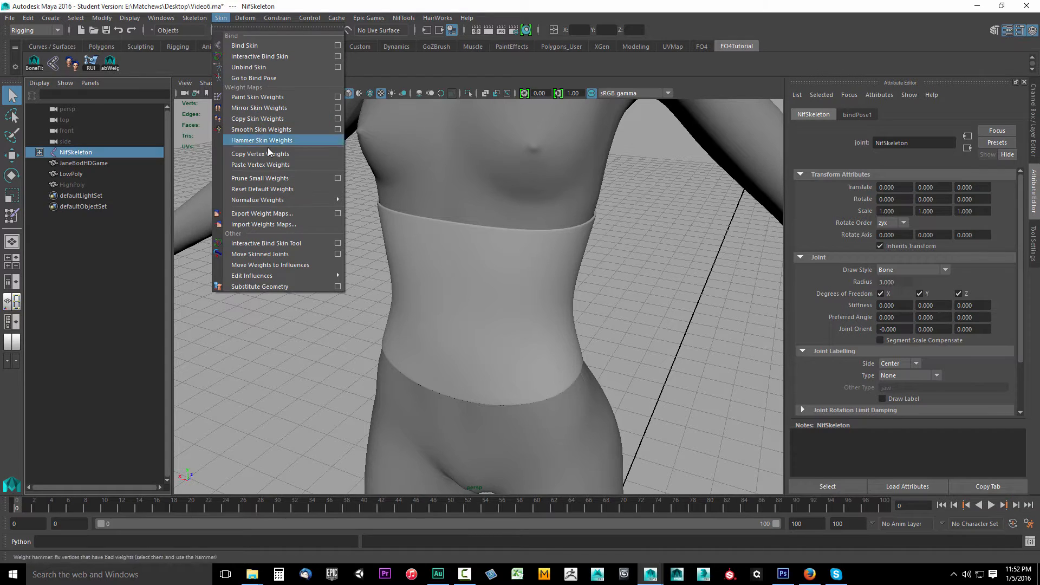
mouse_move(253, 276)
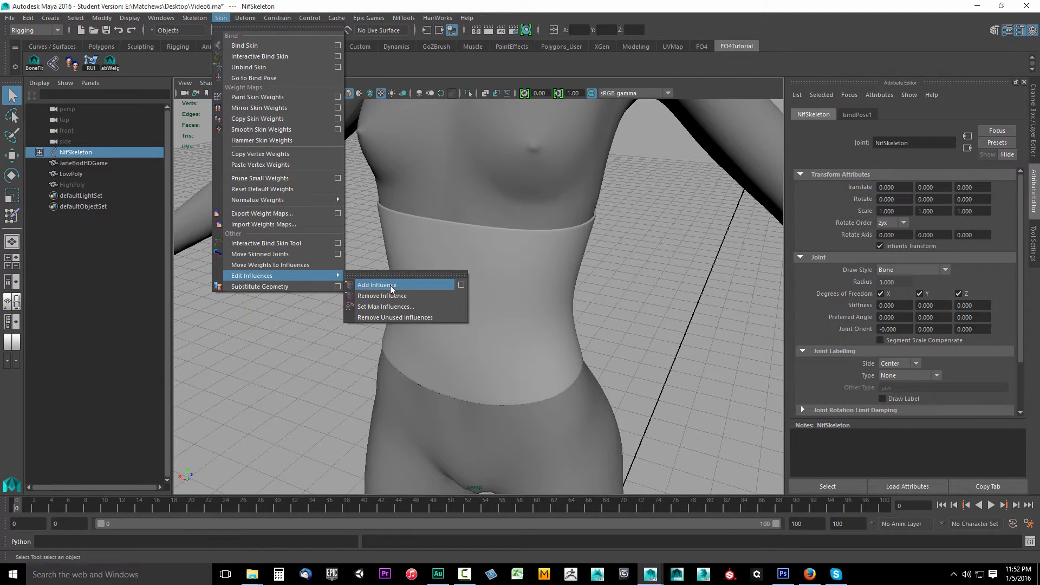
mouse_move(157, 70)
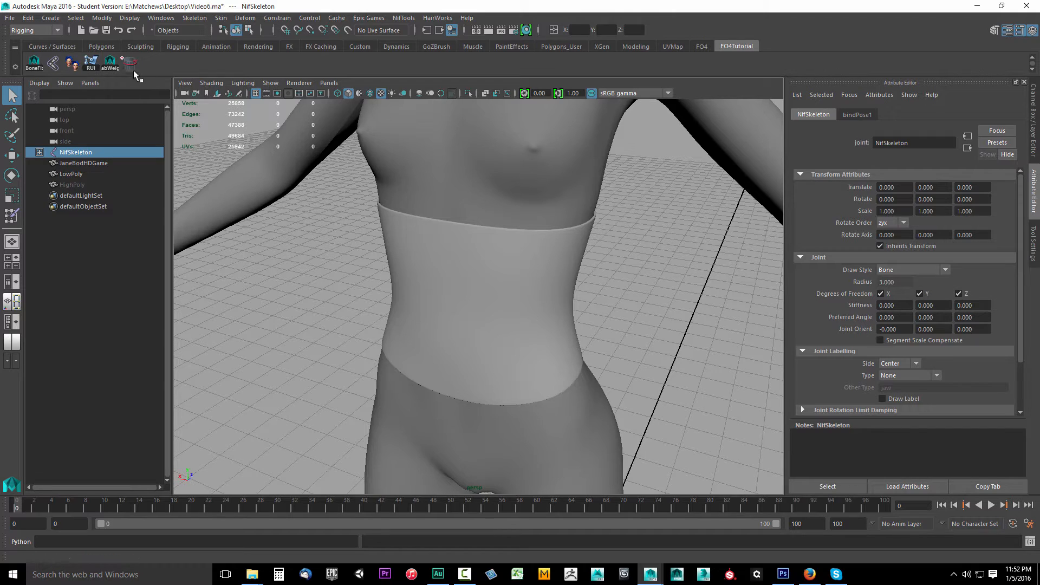
- Move Add Influence to third place on the FO4Tutorial shelf in the Shelf Editor
left_click(13, 63)
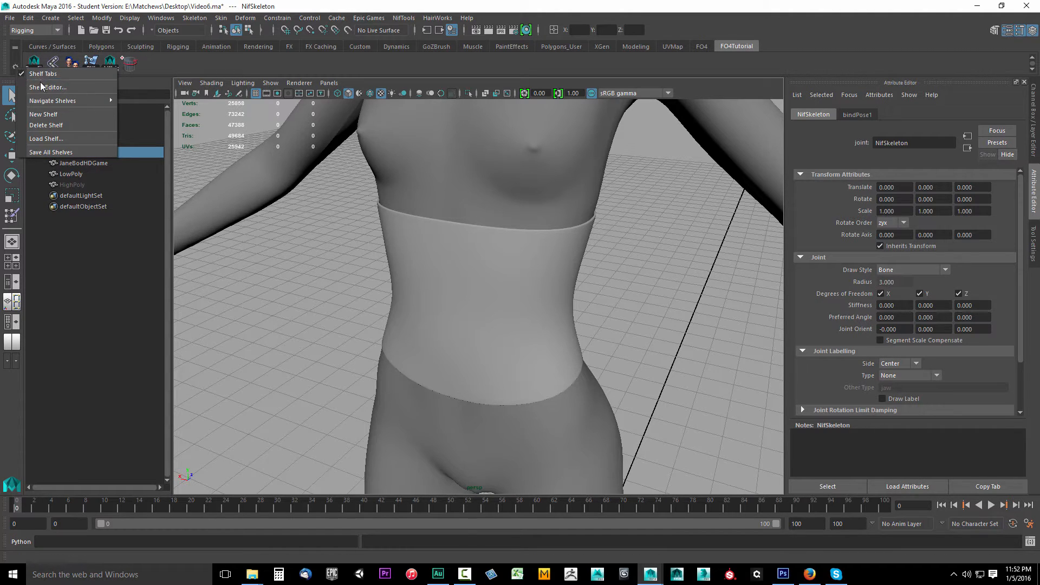
left_click(48, 87)
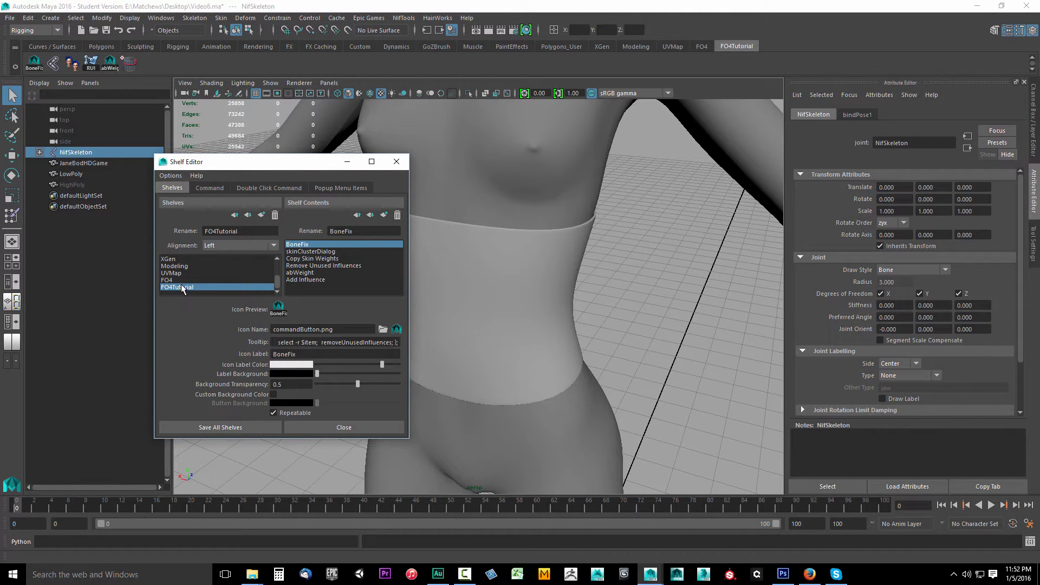
left_click(306, 280)
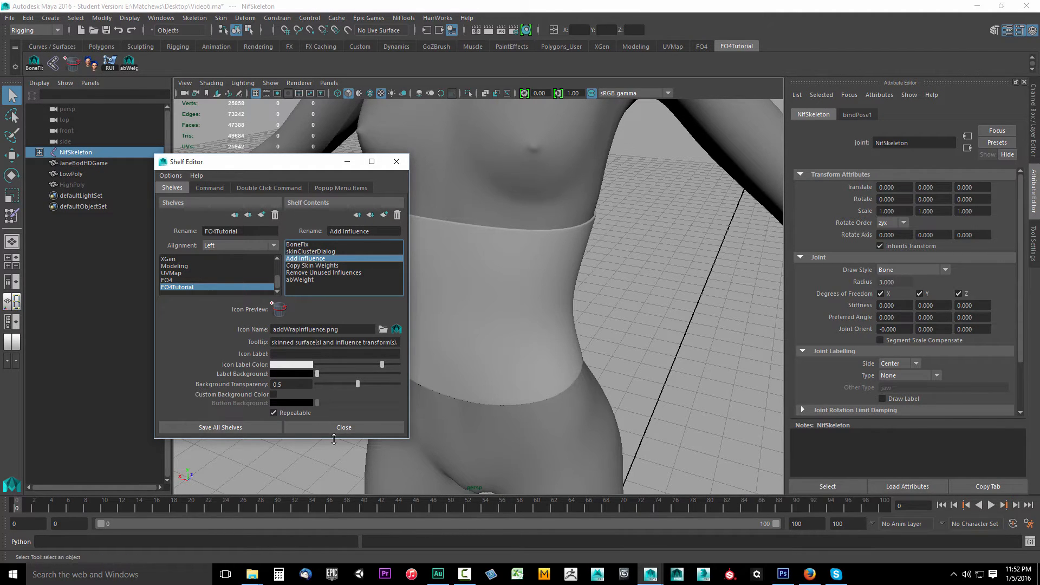
left_click(343, 427)
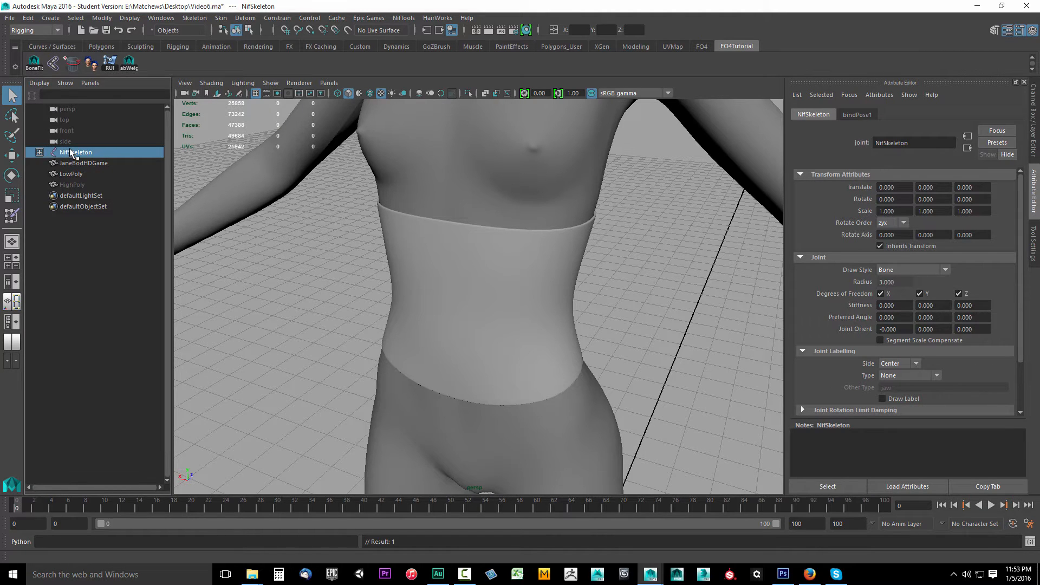
- Add all expanded NifSkeleton joints as influences on the LowPoly waist, then select the waist alone
left_click(39, 152)
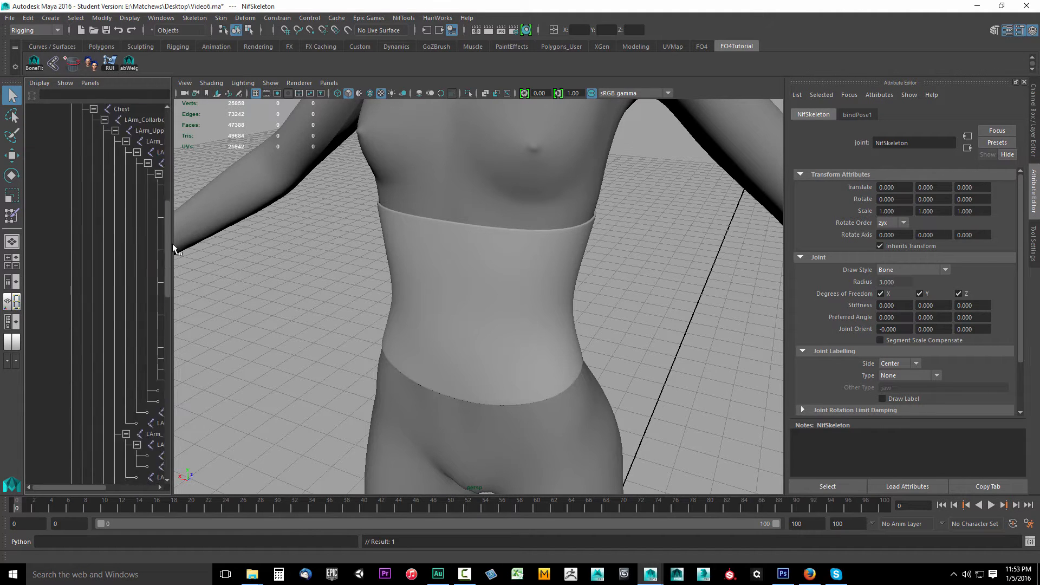
scroll("down", 3)
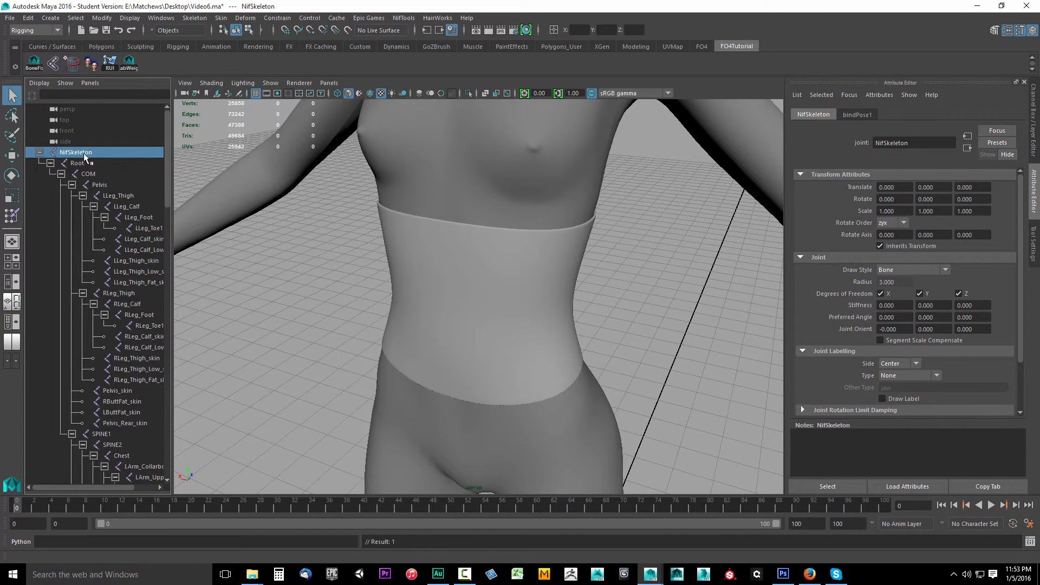
scroll("down", 3)
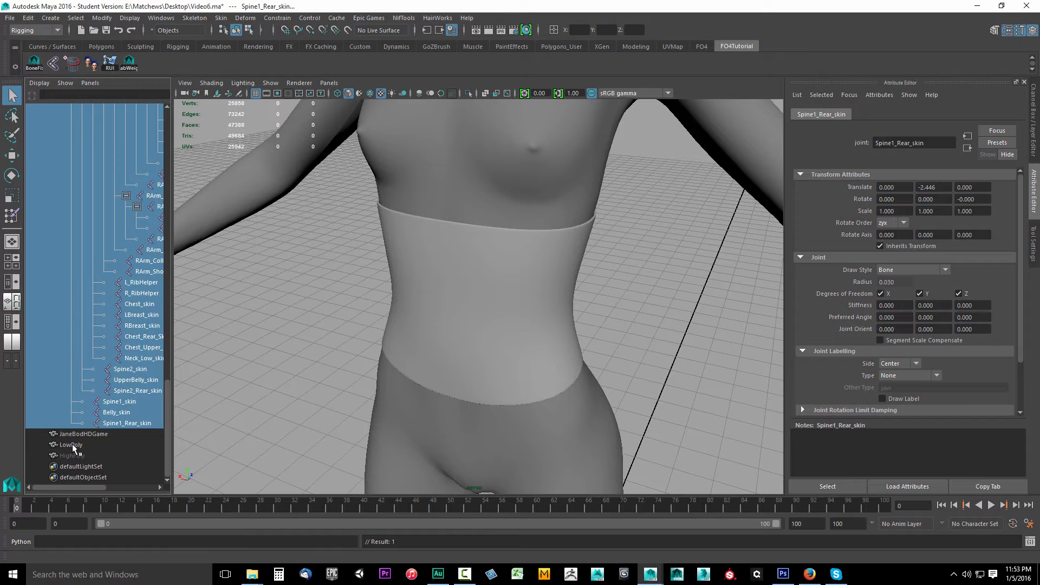
left_click(71, 445)
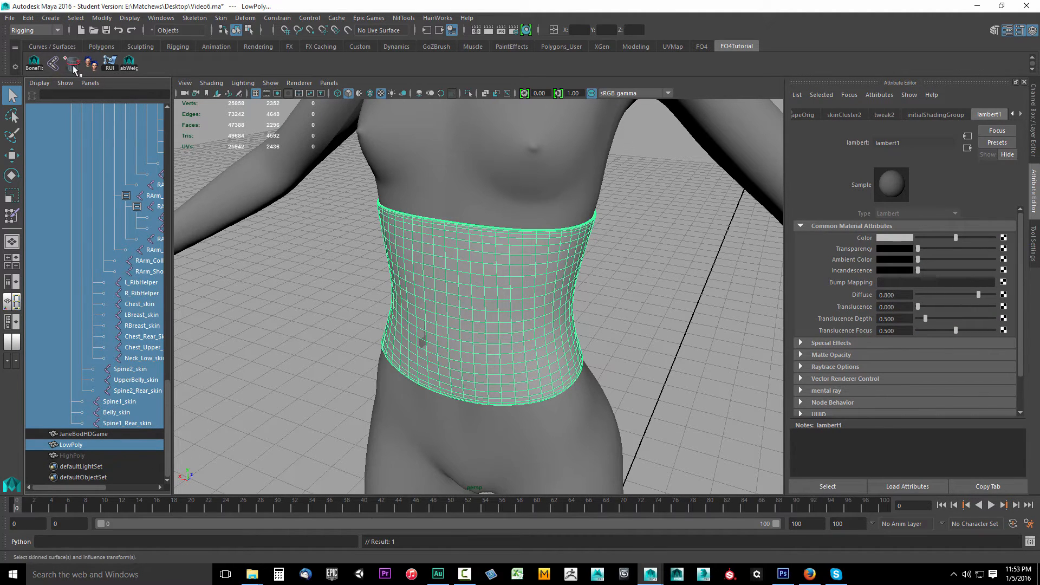
left_click(128, 422)
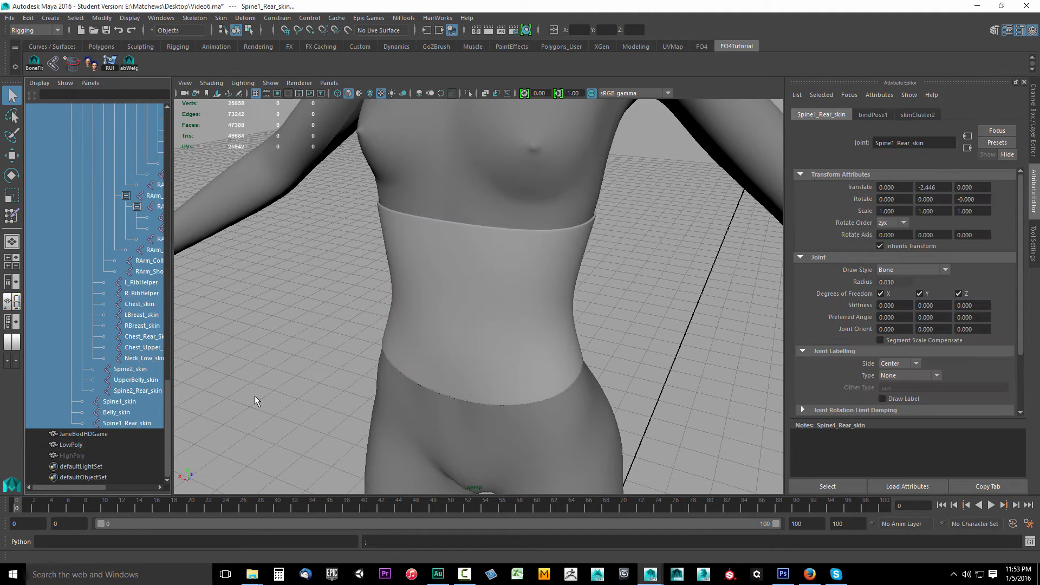
left_click(72, 445)
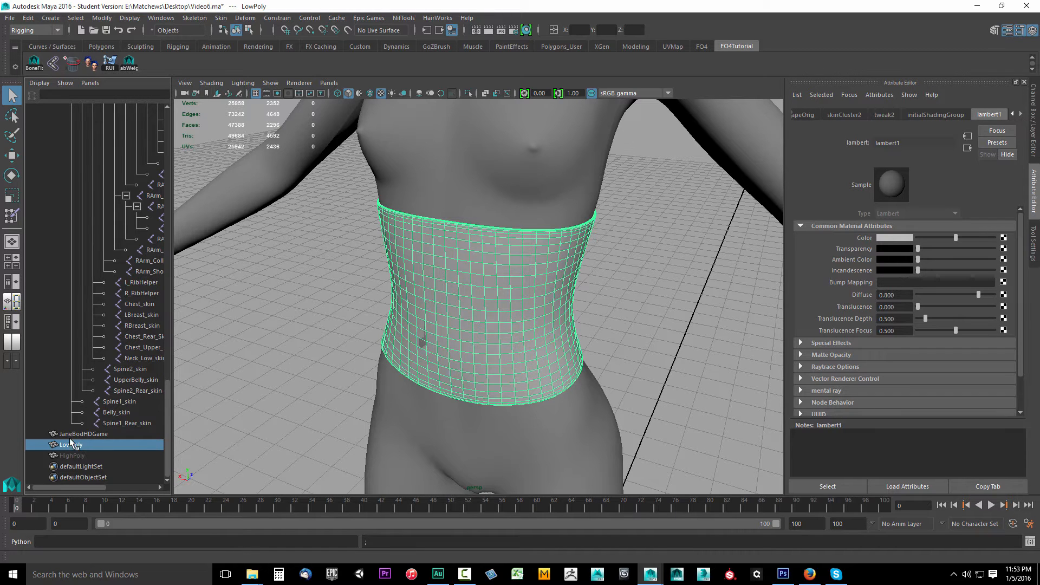
- Select JaneBodHDGame then LowPoly and bring up the Copy Skin Weights options
left_click(83, 433)
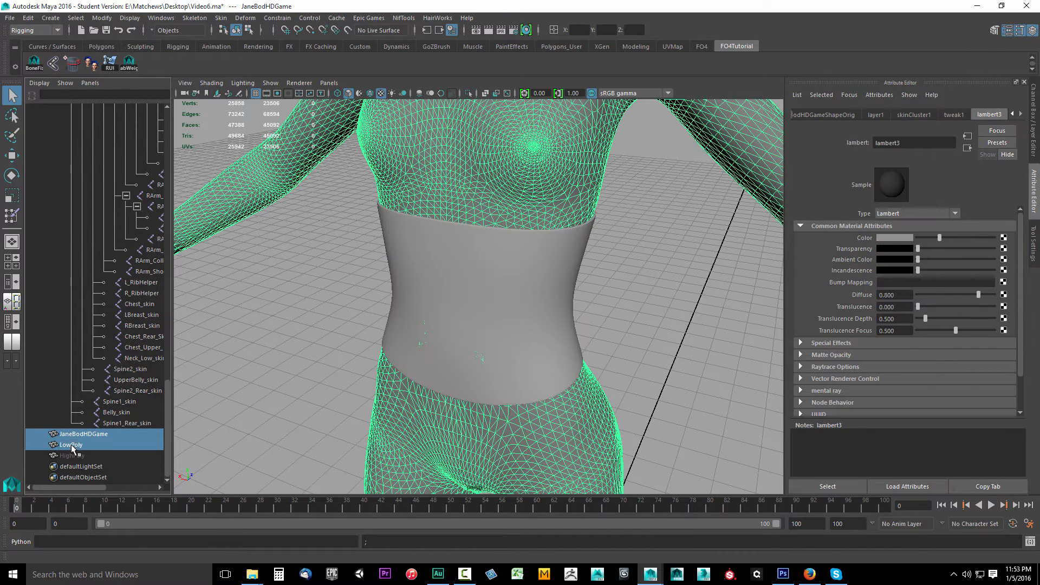
left_click(72, 445)
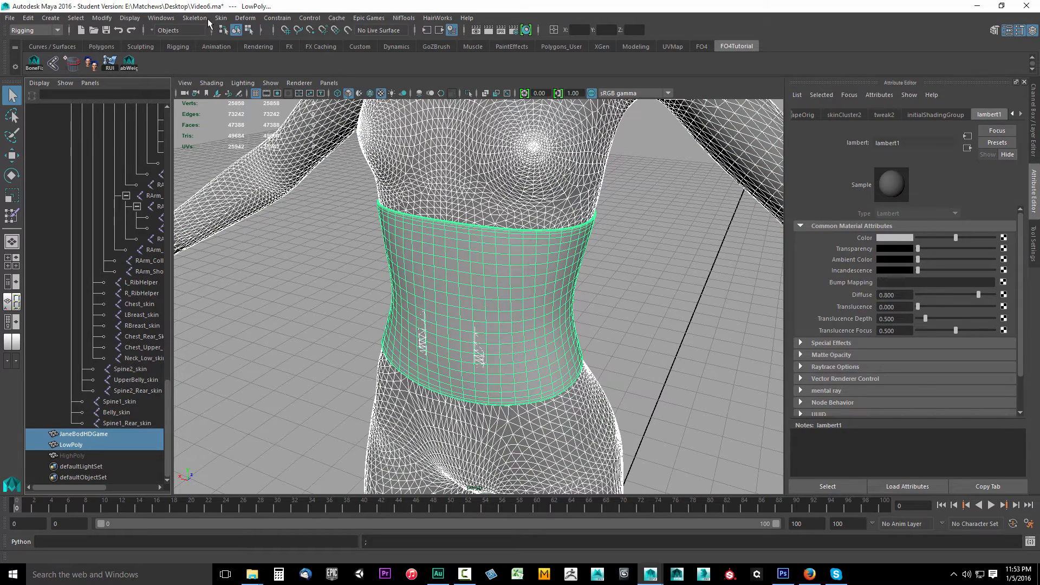
left_click(220, 19)
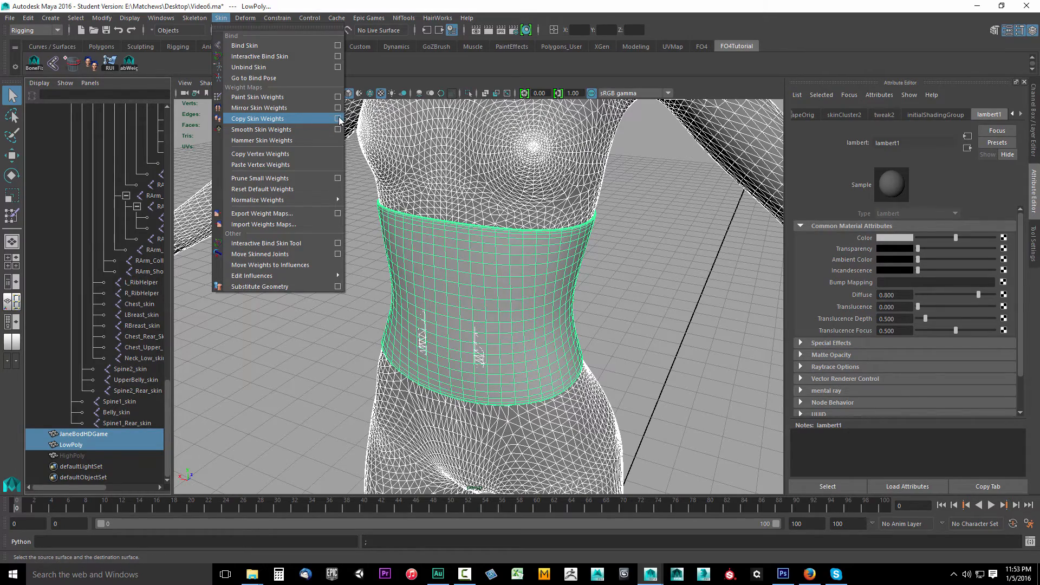
left_click(339, 118)
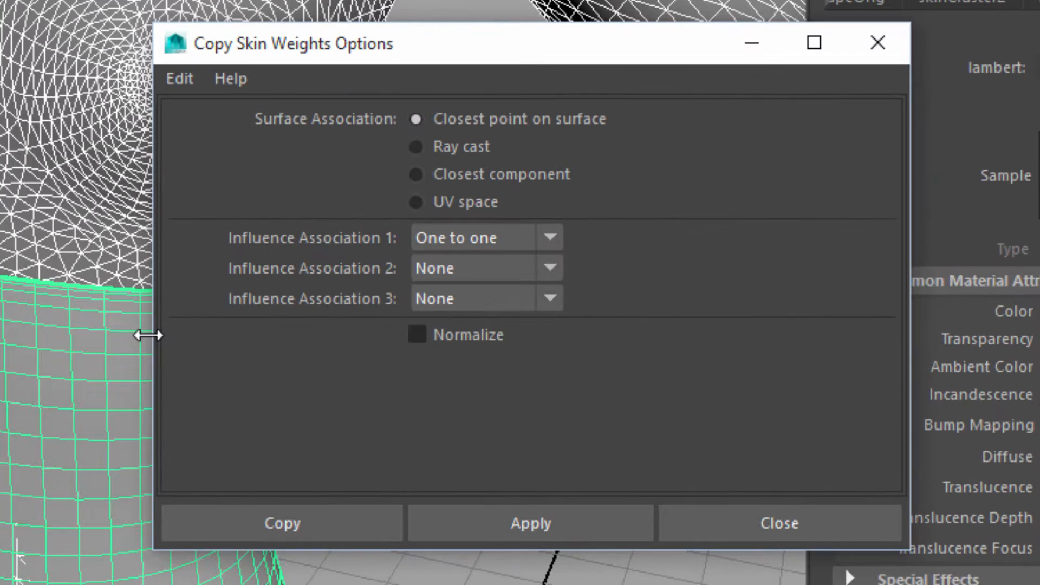
mouse_move(359, 93)
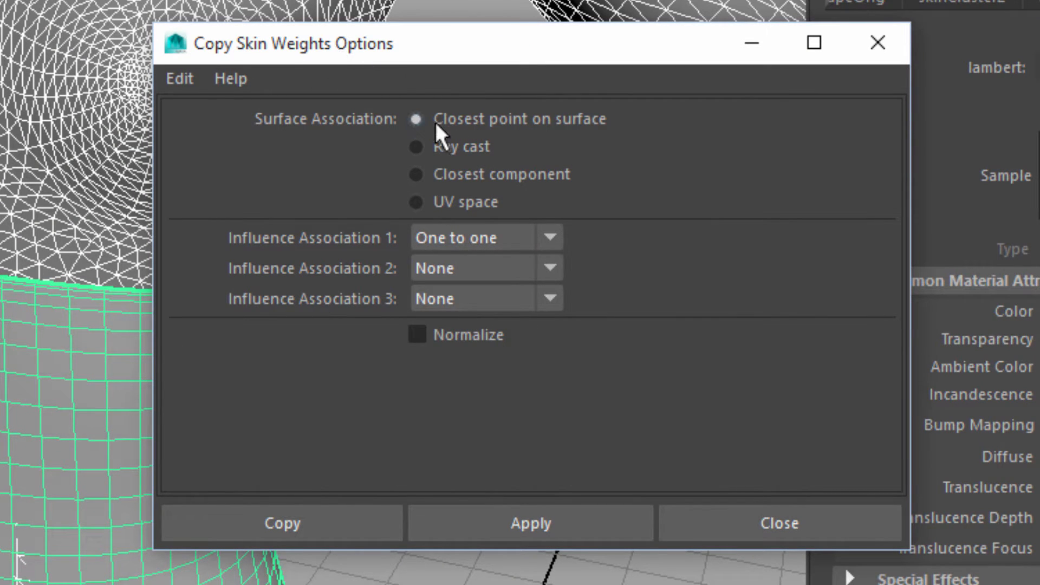
mouse_move(405, 252)
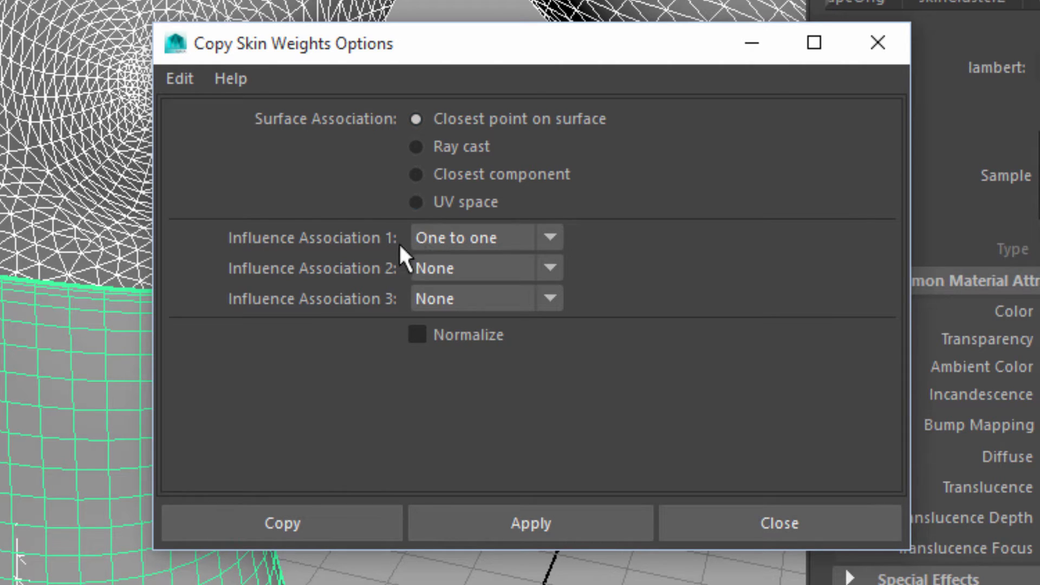
mouse_move(554, 79)
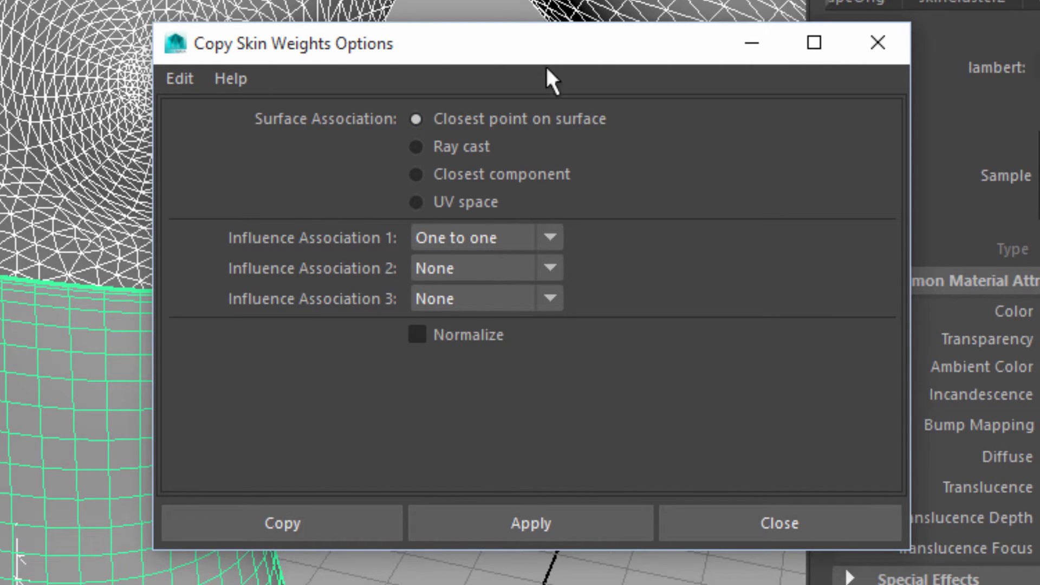
mouse_move(514, 375)
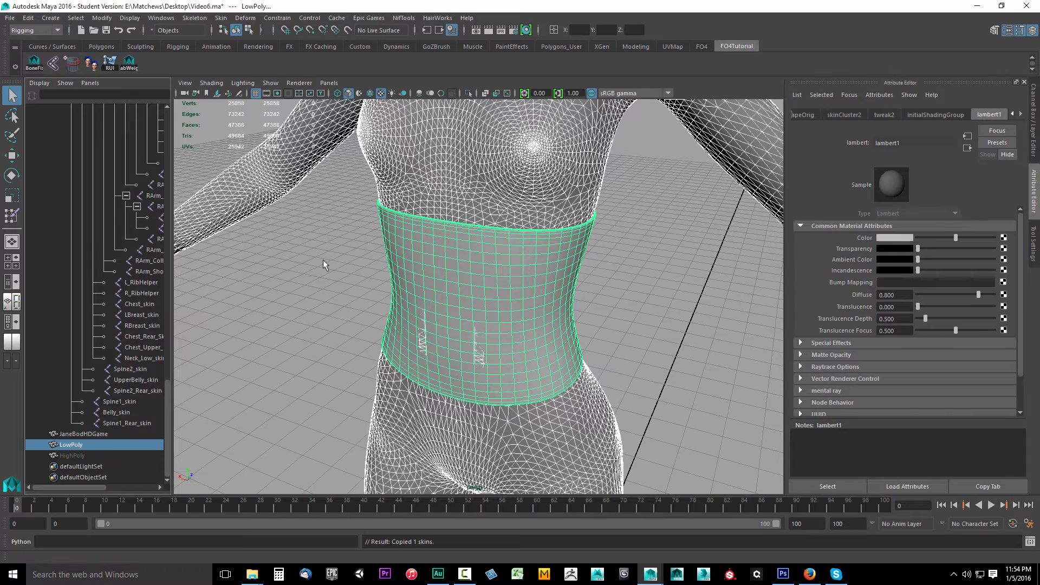
mouse_move(196, 410)
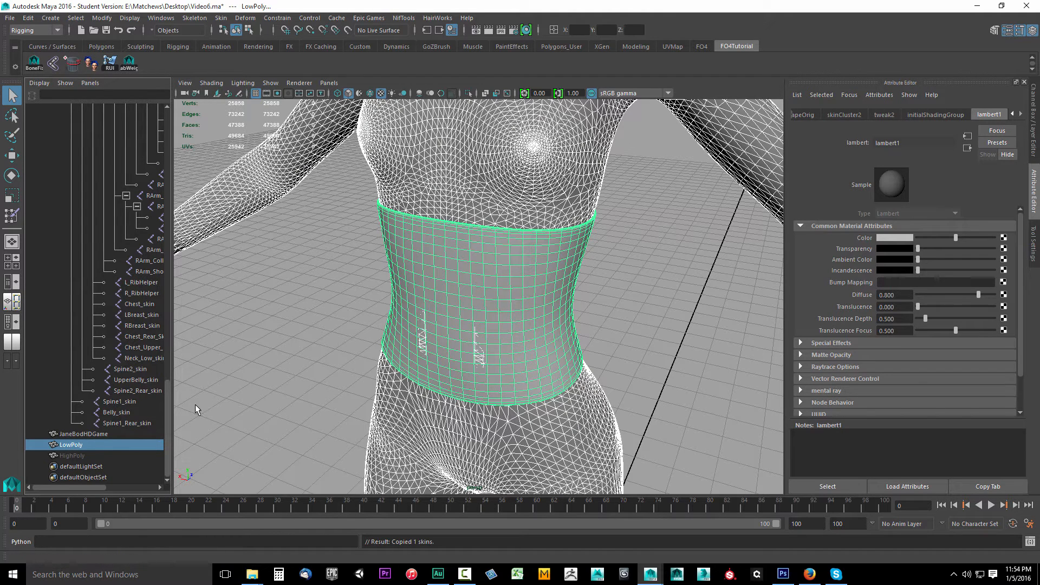
left_click(71, 445)
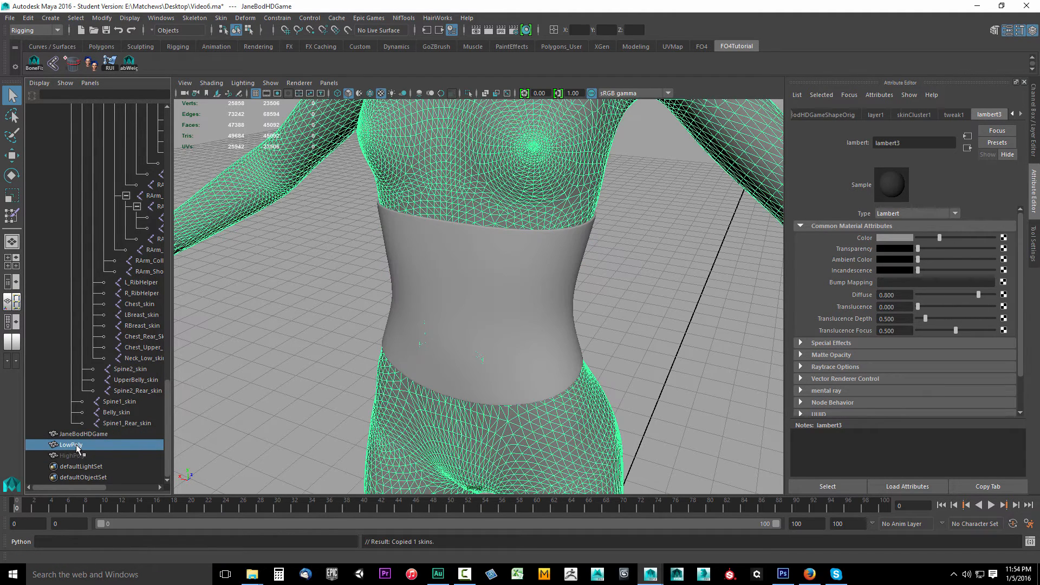
left_click(71, 444)
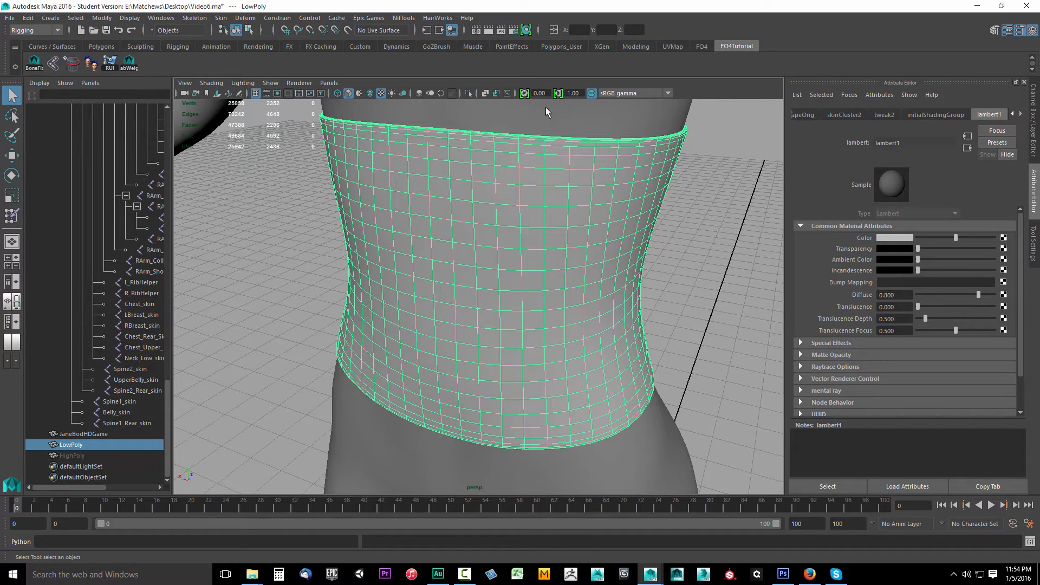
mouse_move(470, 245)
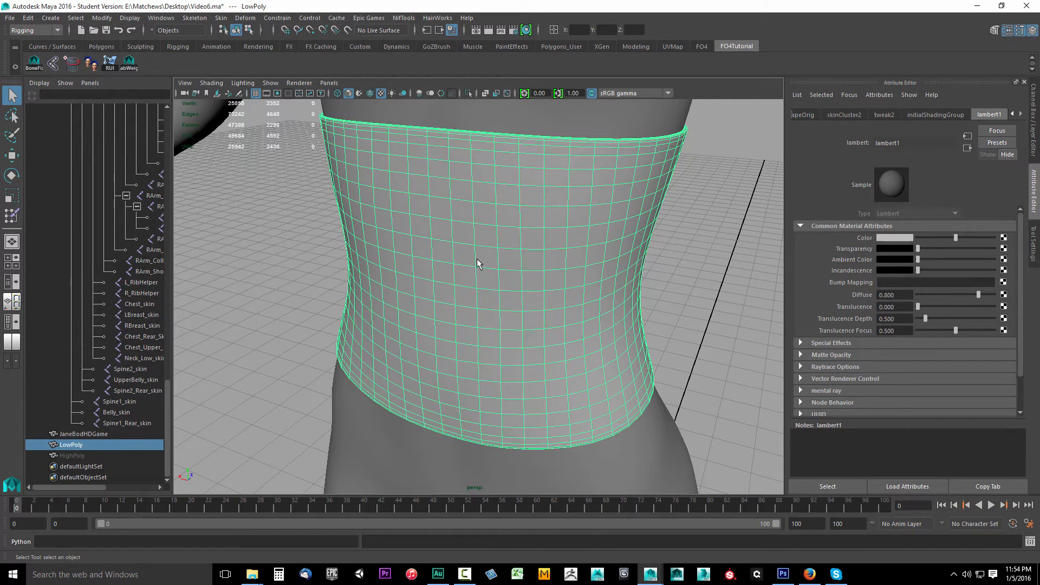
- Start the Paint Skin Weights tool on the LowPoly waist via its marking menu
right_click(478, 263)
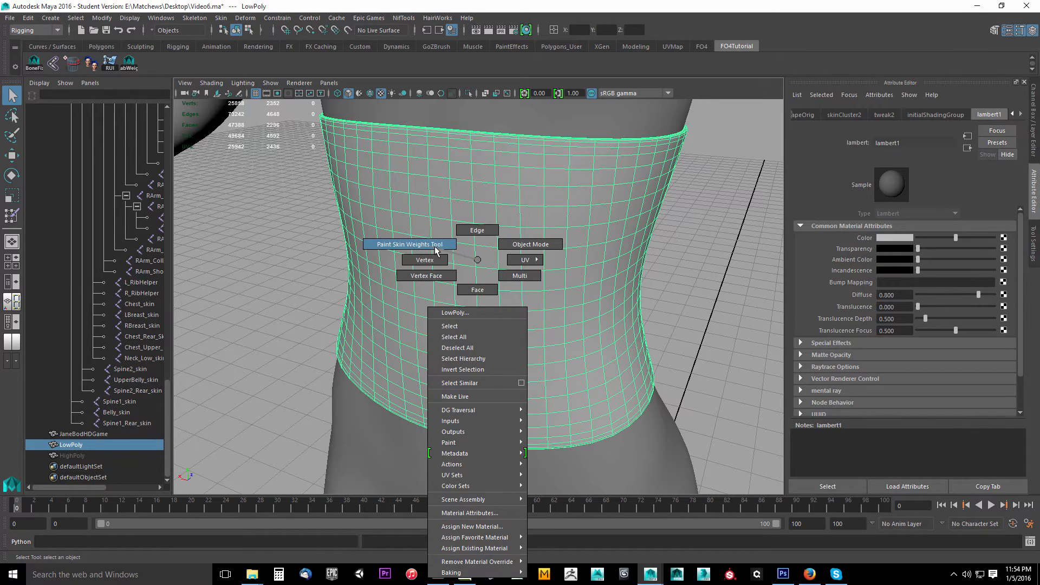
left_click(409, 244)
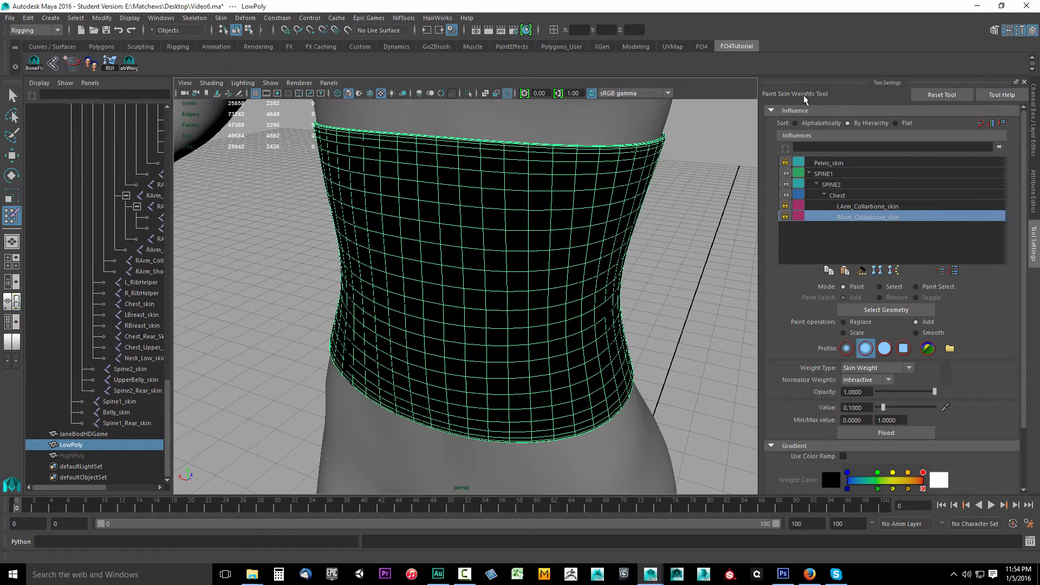
mouse_move(741, 372)
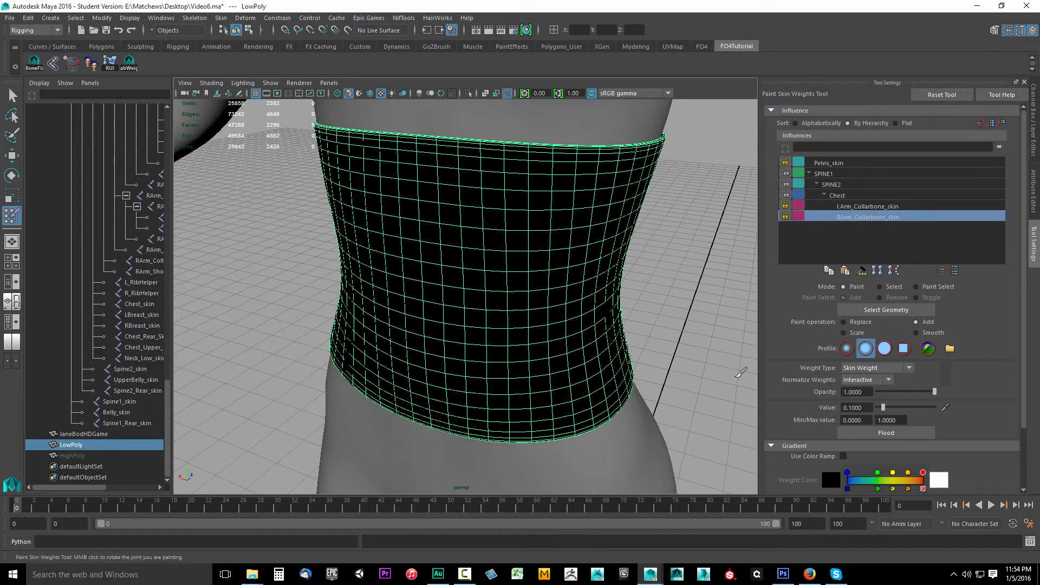
mouse_move(768, 335)
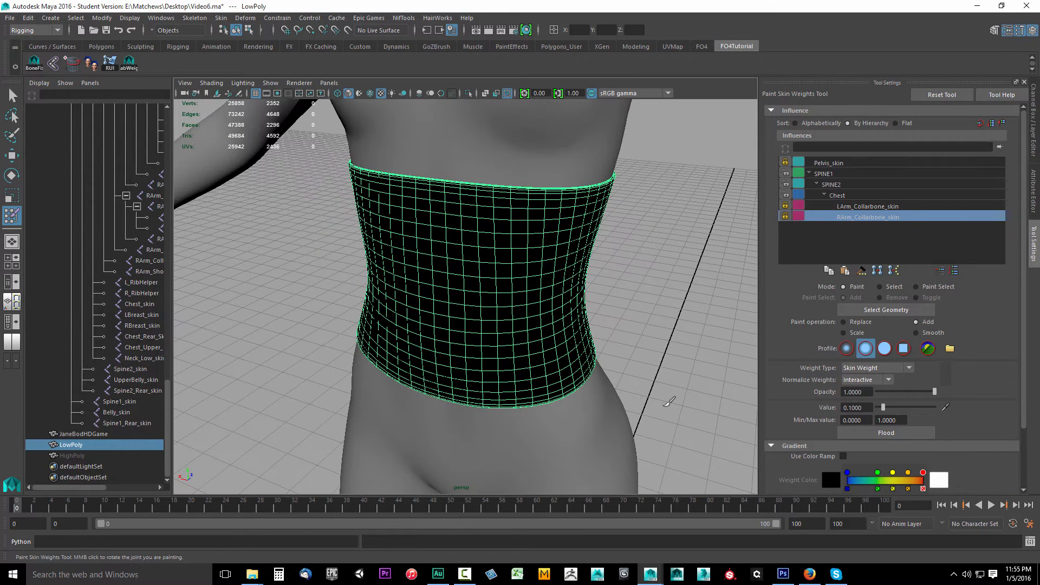
mouse_move(496, 154)
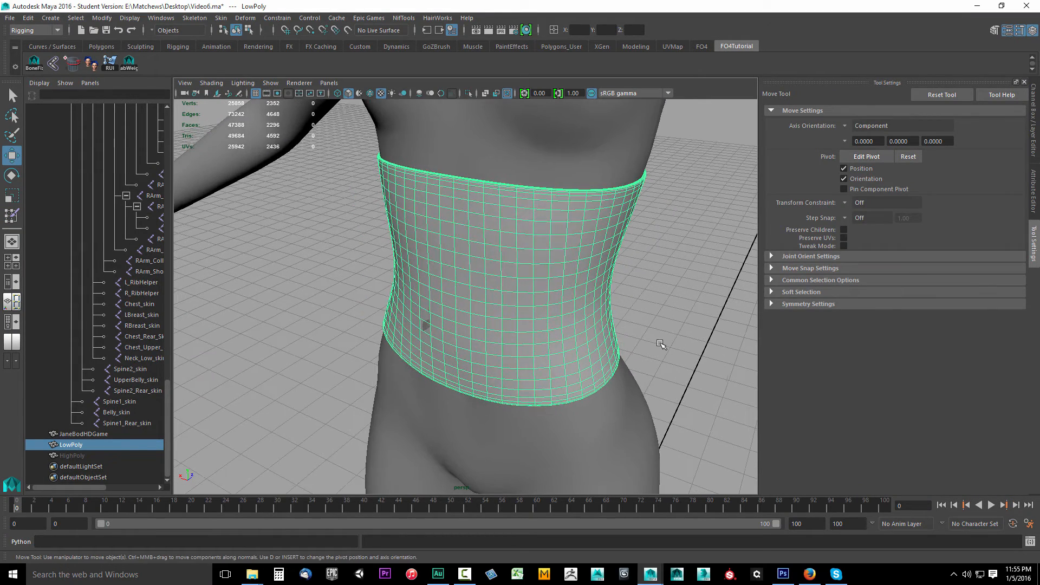
- Zoom out and enable joint display in the viewport Show menu
left_click_drag(660, 343, 640, 368)
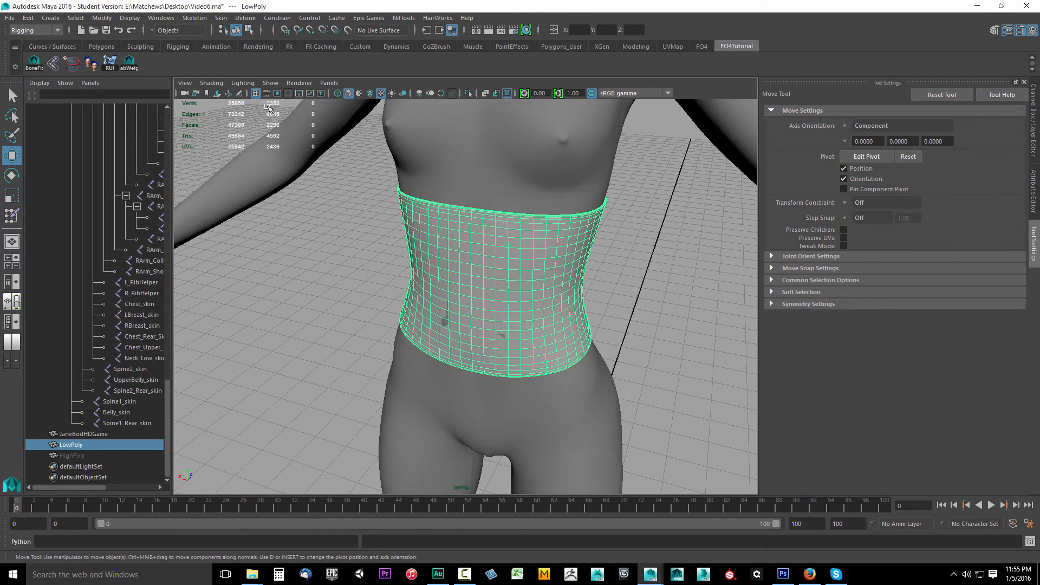
left_click(269, 82)
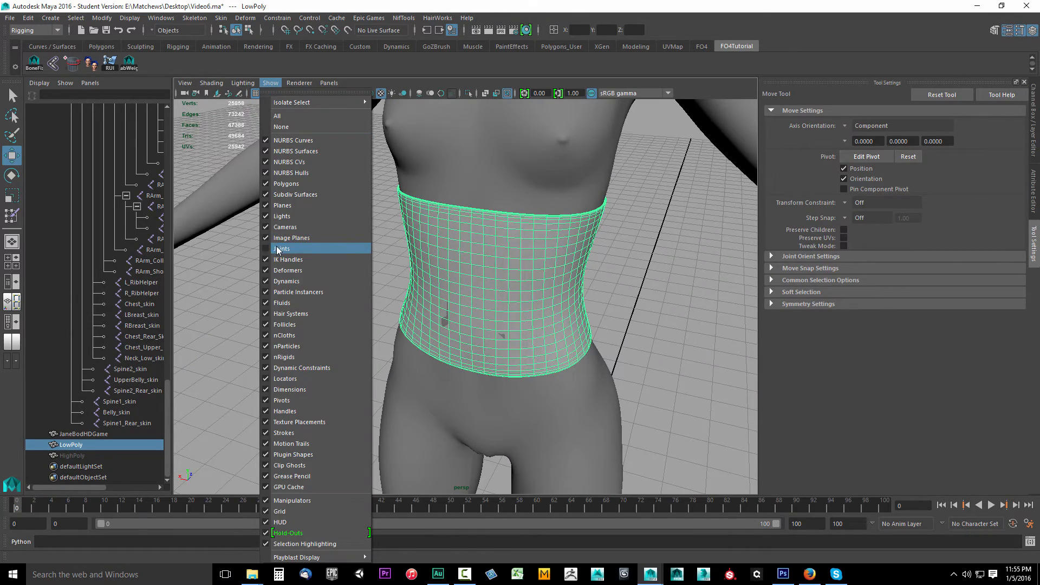
left_click(211, 82)
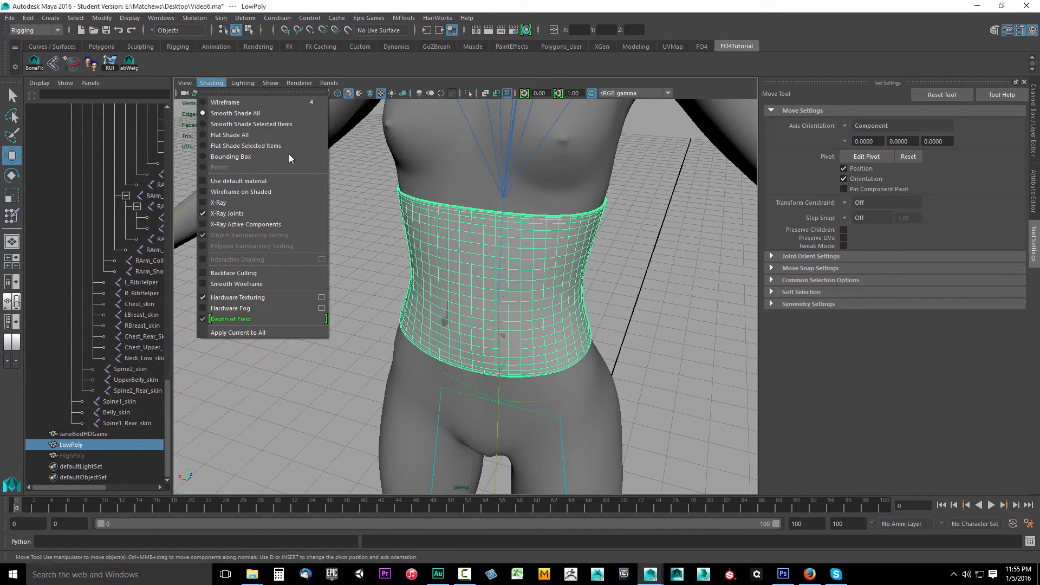
mouse_move(211, 83)
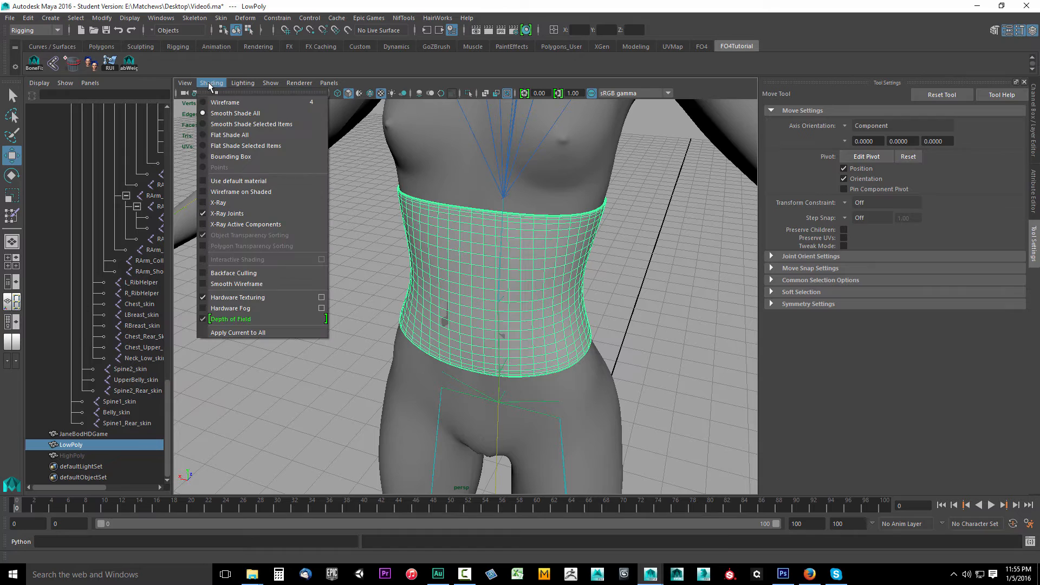
mouse_move(228, 213)
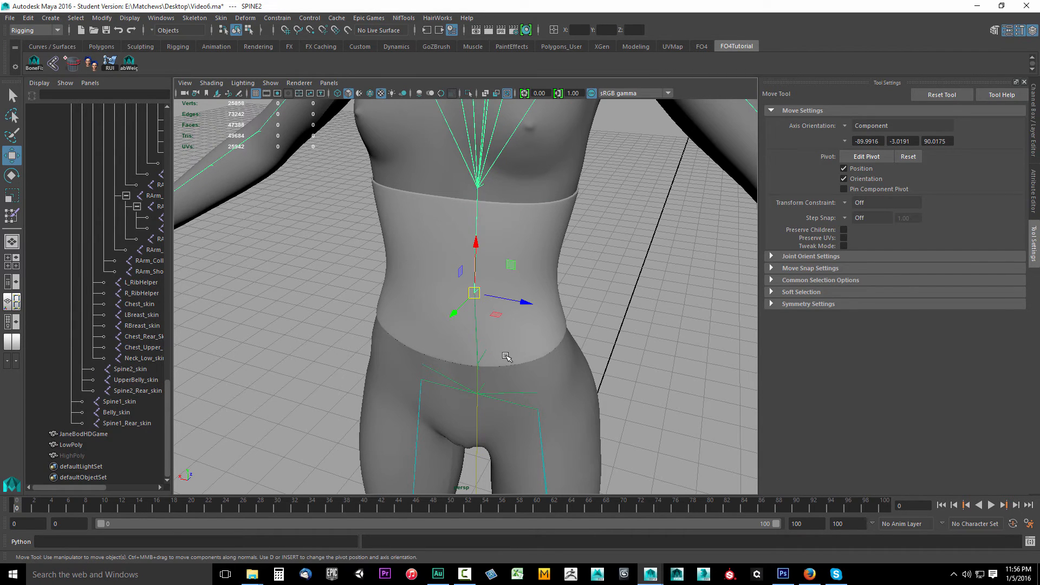
- Rotate SPINE2 to bend and twist the torso, checking the waist deforms along
left_click(11, 175)
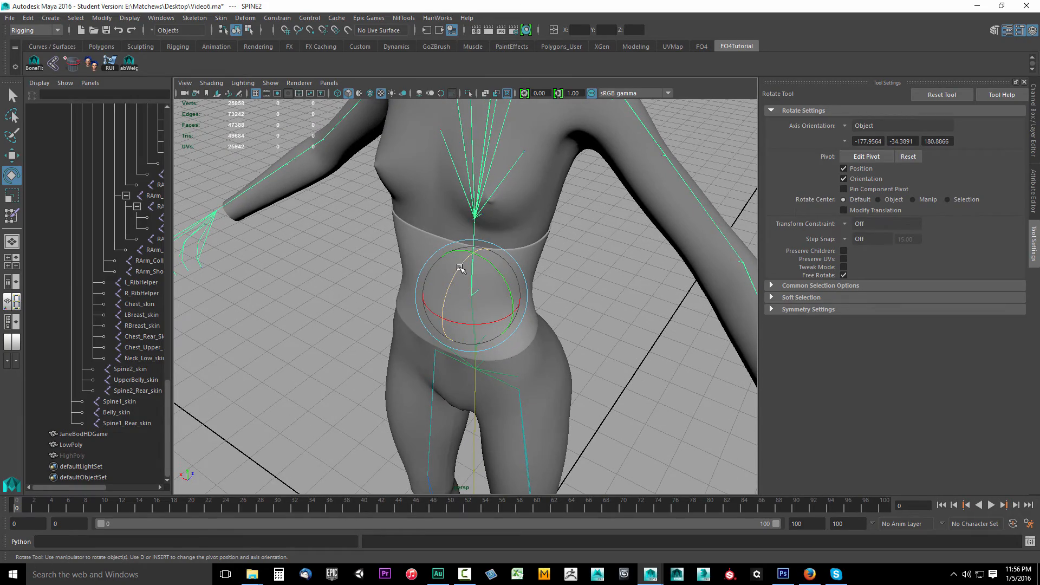
left_click_drag(464, 266, 638, 325)
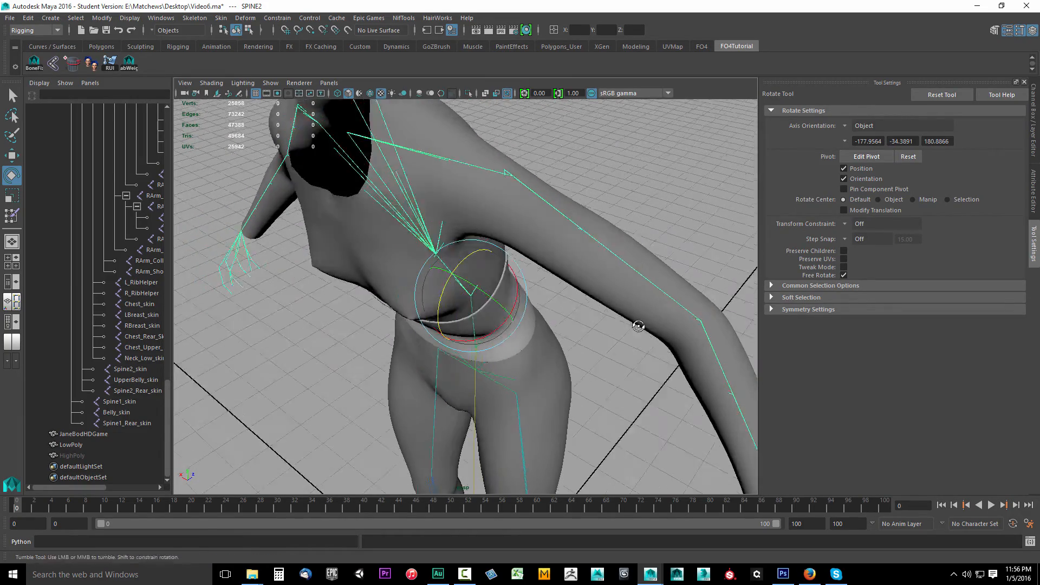
left_click_drag(637, 326, 365, 292)
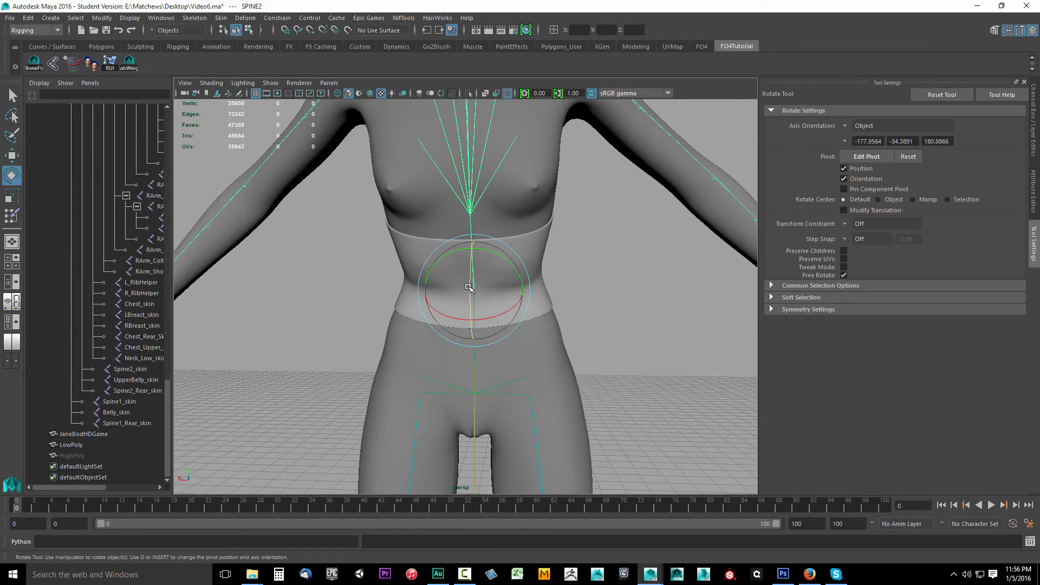
left_click_drag(469, 288, 435, 329)
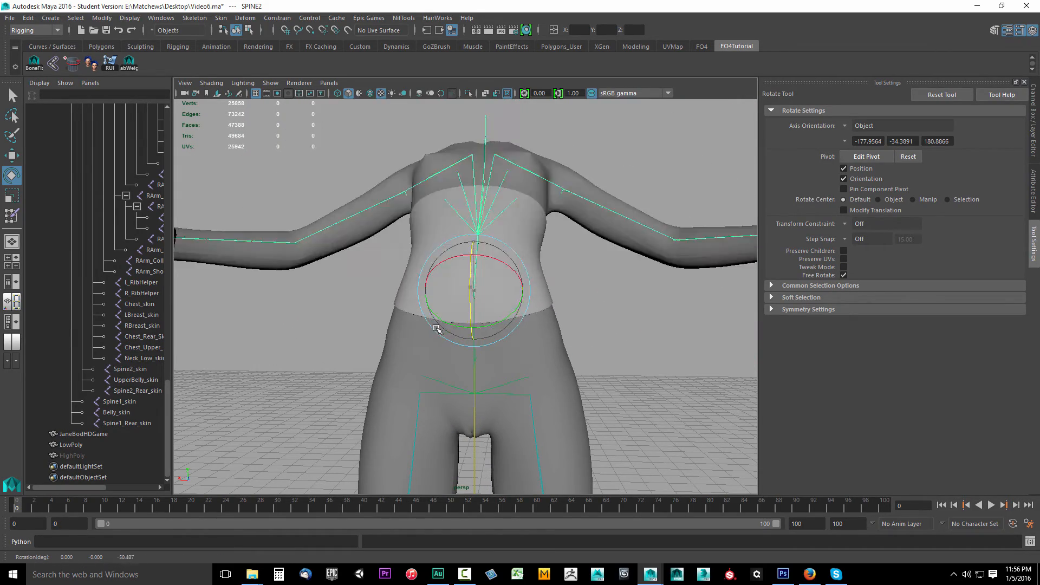
left_click_drag(434, 329, 571, 350)
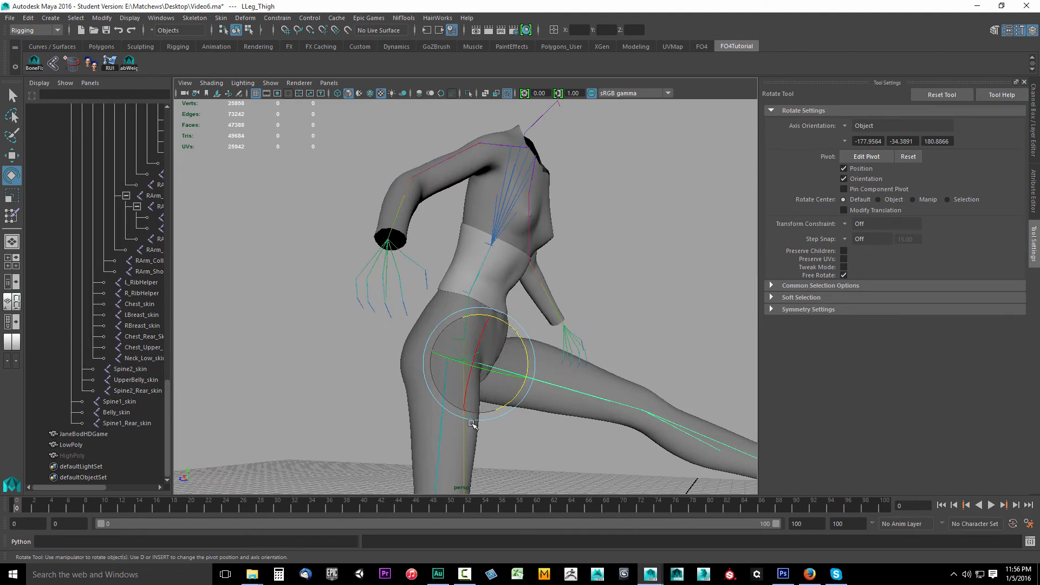
- Swing the left thigh up, then select SPINE2 and twist the torso slightly
left_click_drag(472, 424, 476, 330)
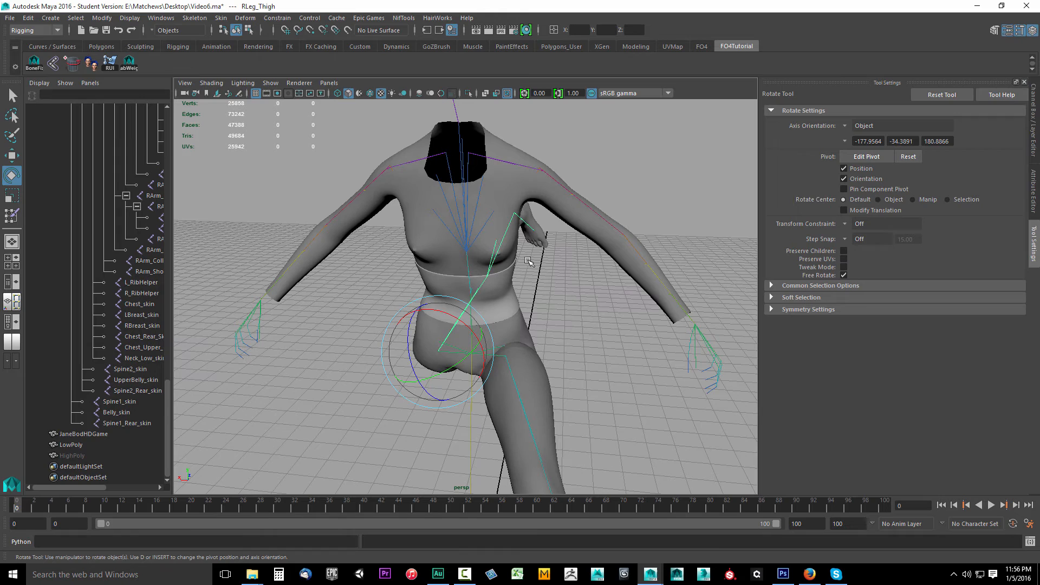
mouse_move(542, 249)
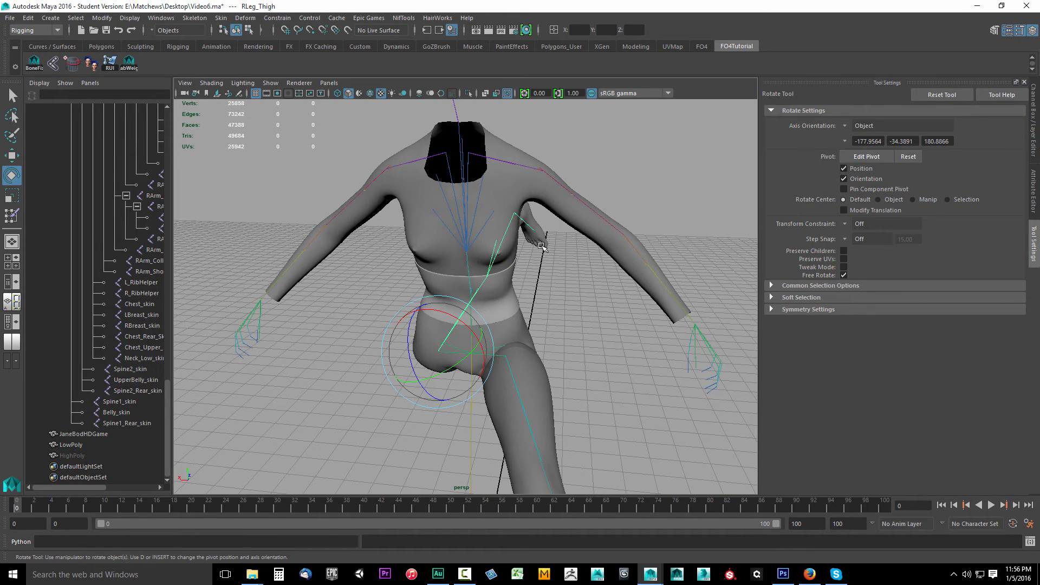
mouse_move(516, 218)
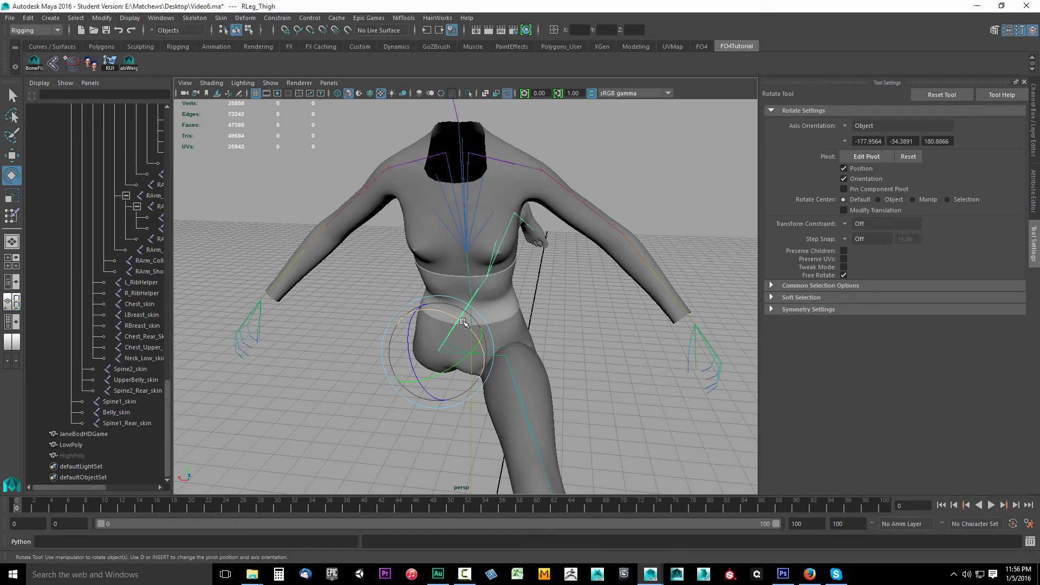
left_click(221, 17)
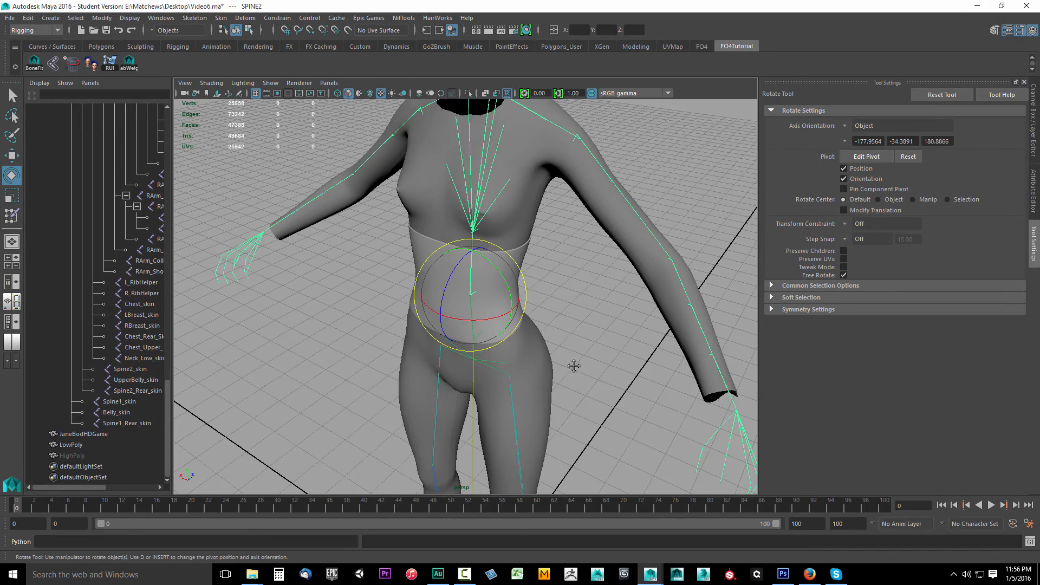
left_click_drag(574, 365, 579, 343)
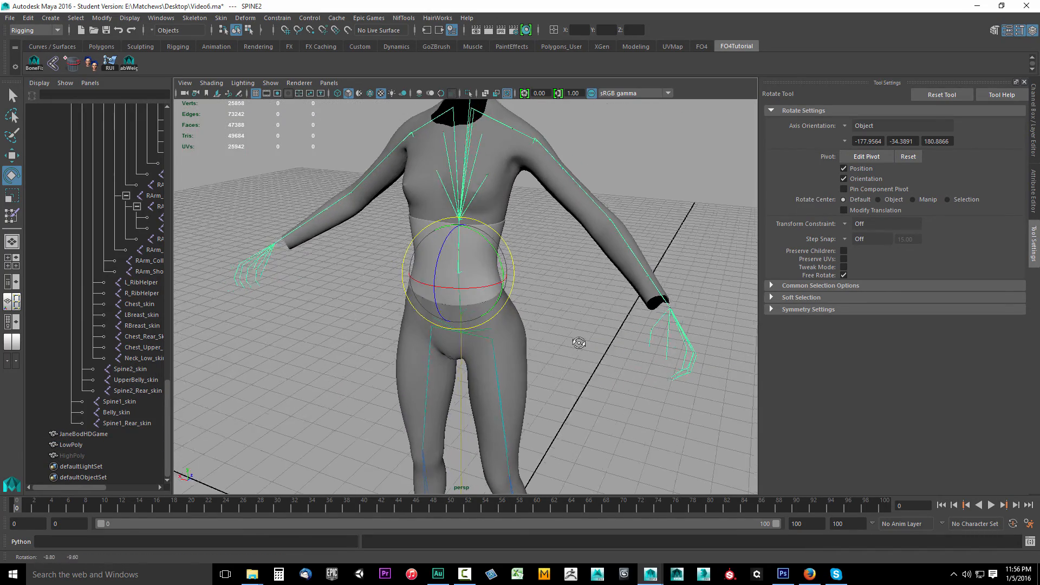